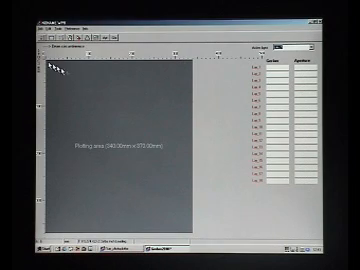
Step: Reveal the File menu commands for loading Gerber files
left_click(20, 28)
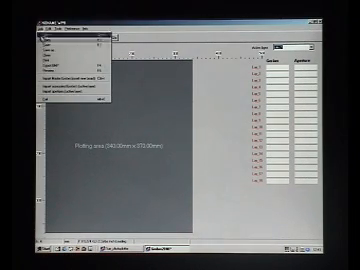